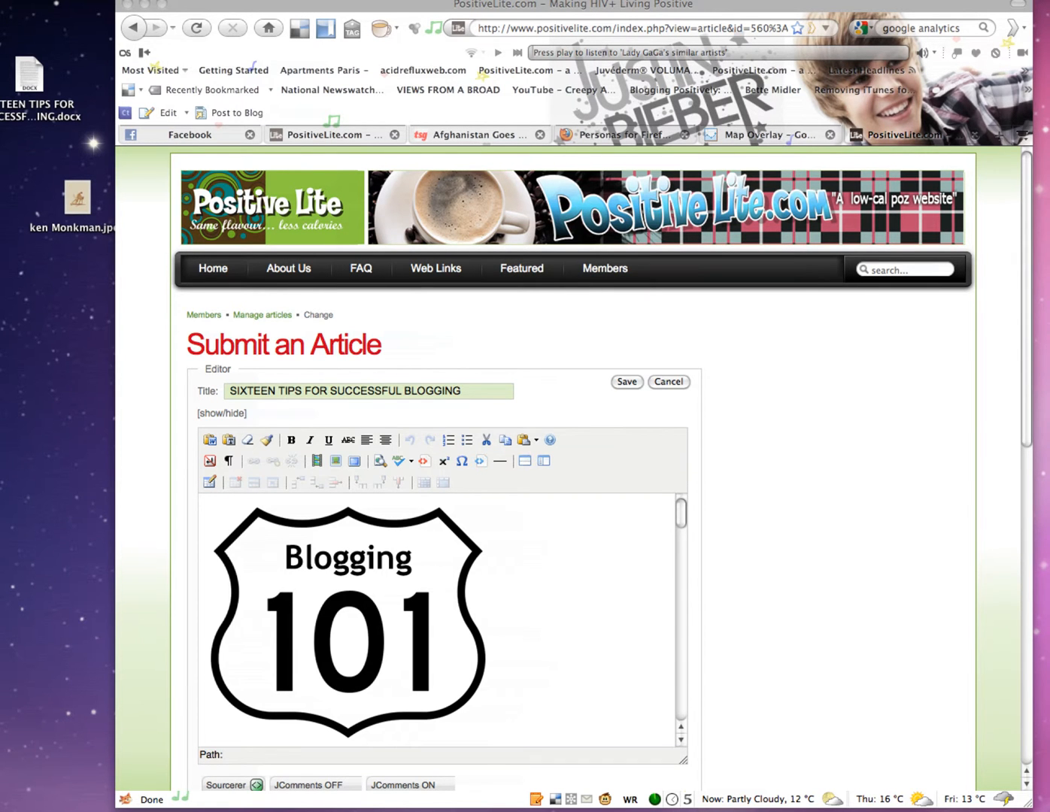
Open the Star's 'Toronto's Habs fans come out of the closet' story, then return to the PositiveLite draft.
scroll("down", 3)
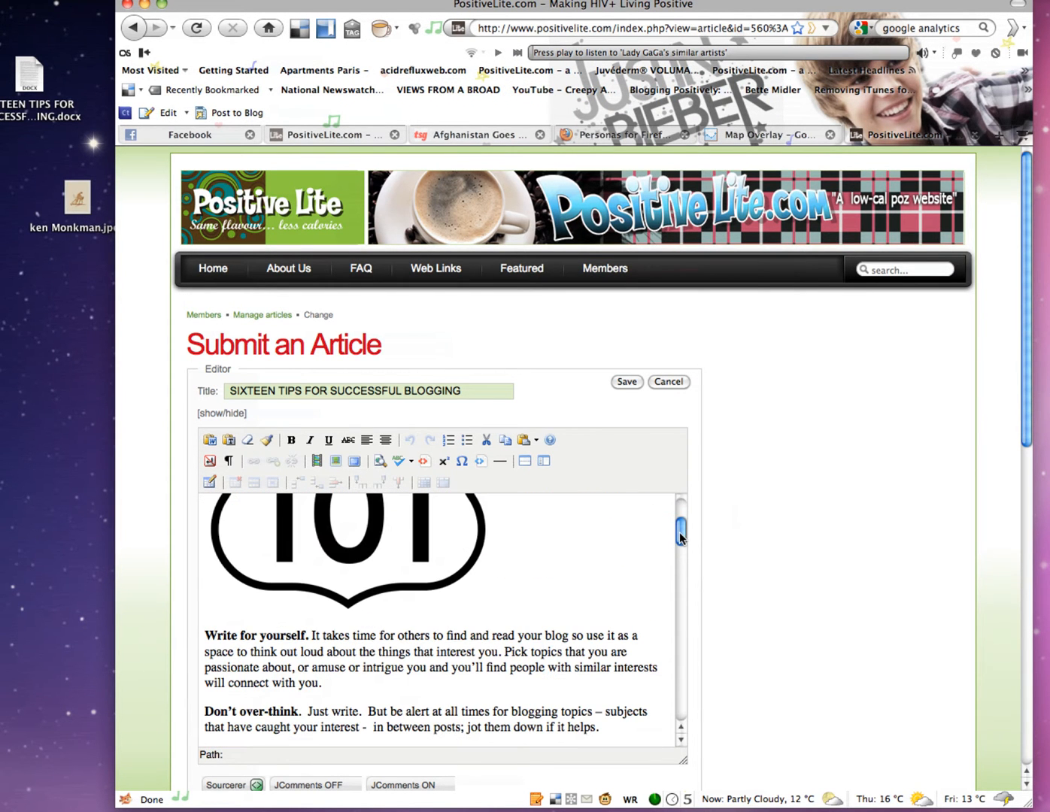
left_click(617, 134)
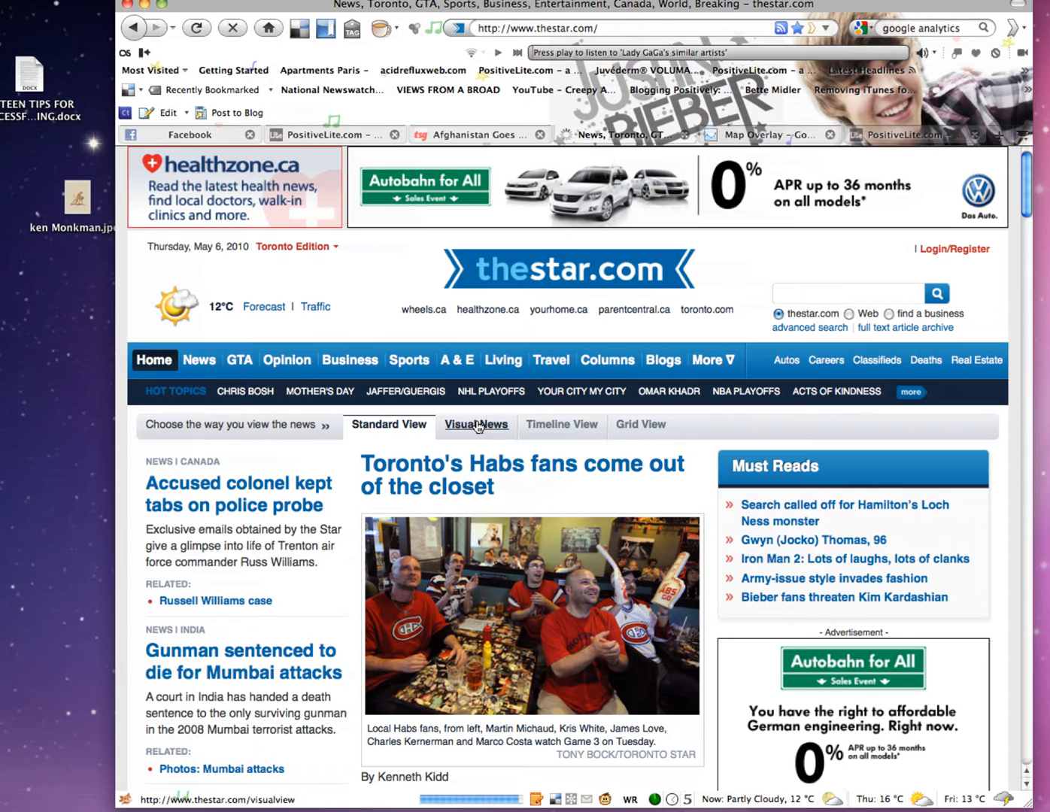
left_click(522, 474)
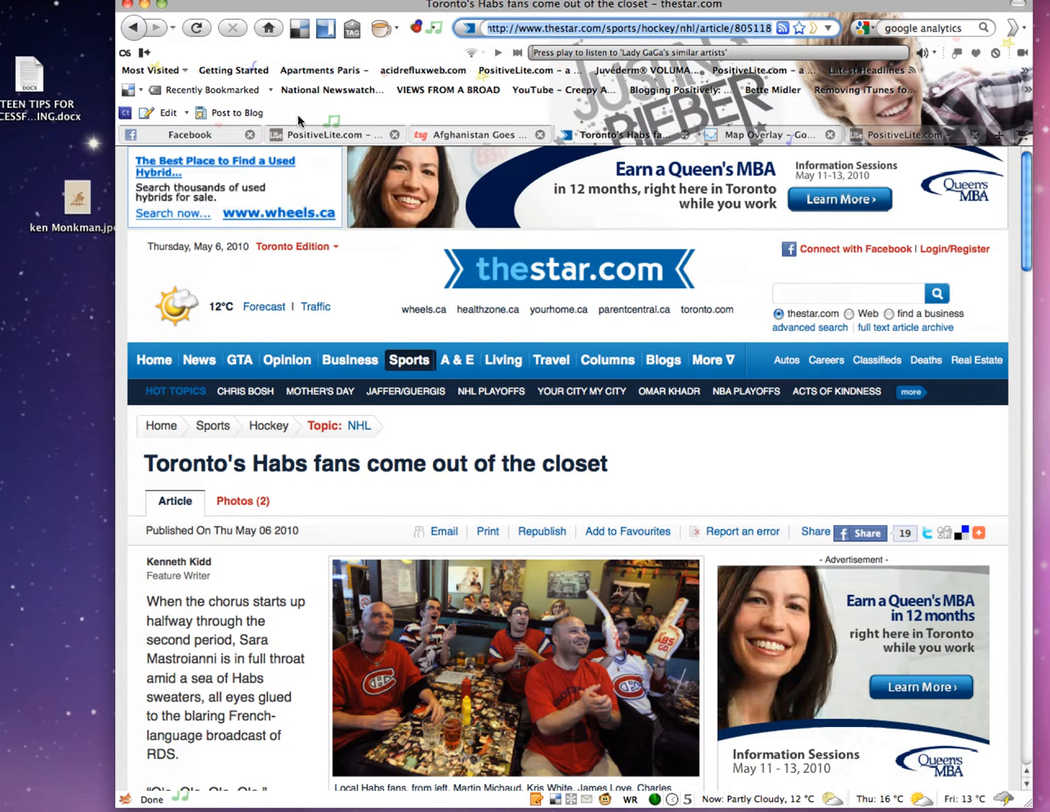
mouse_move(412, 154)
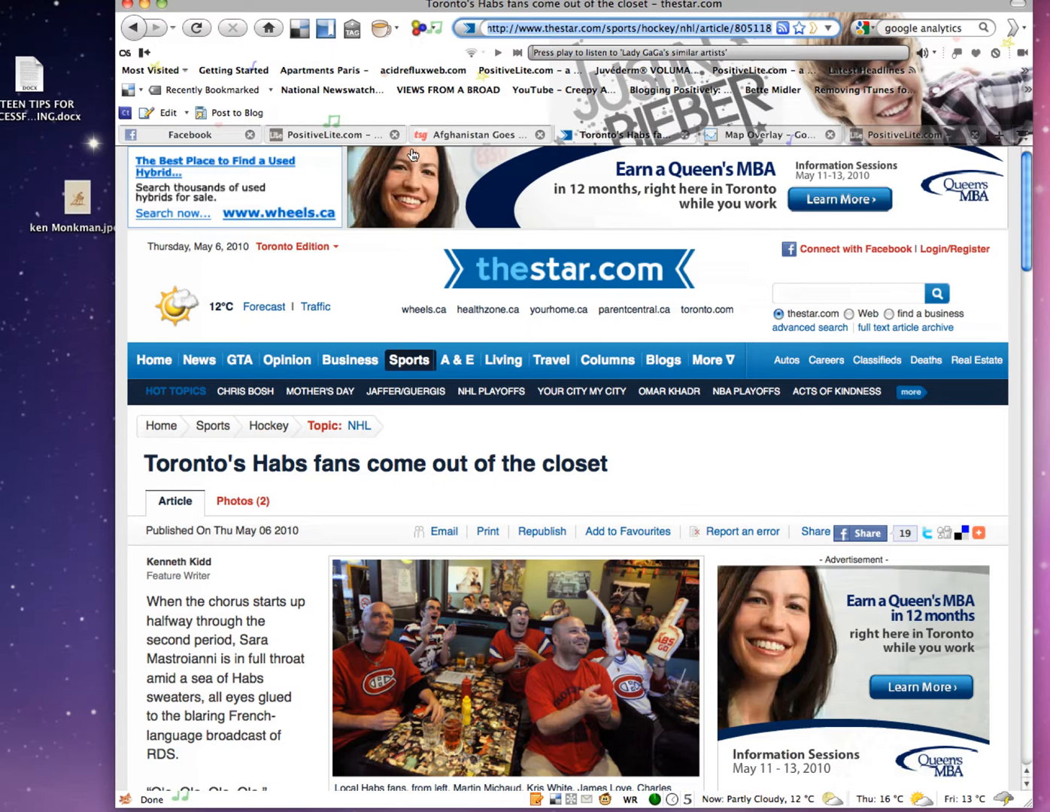
left_click(316, 135)
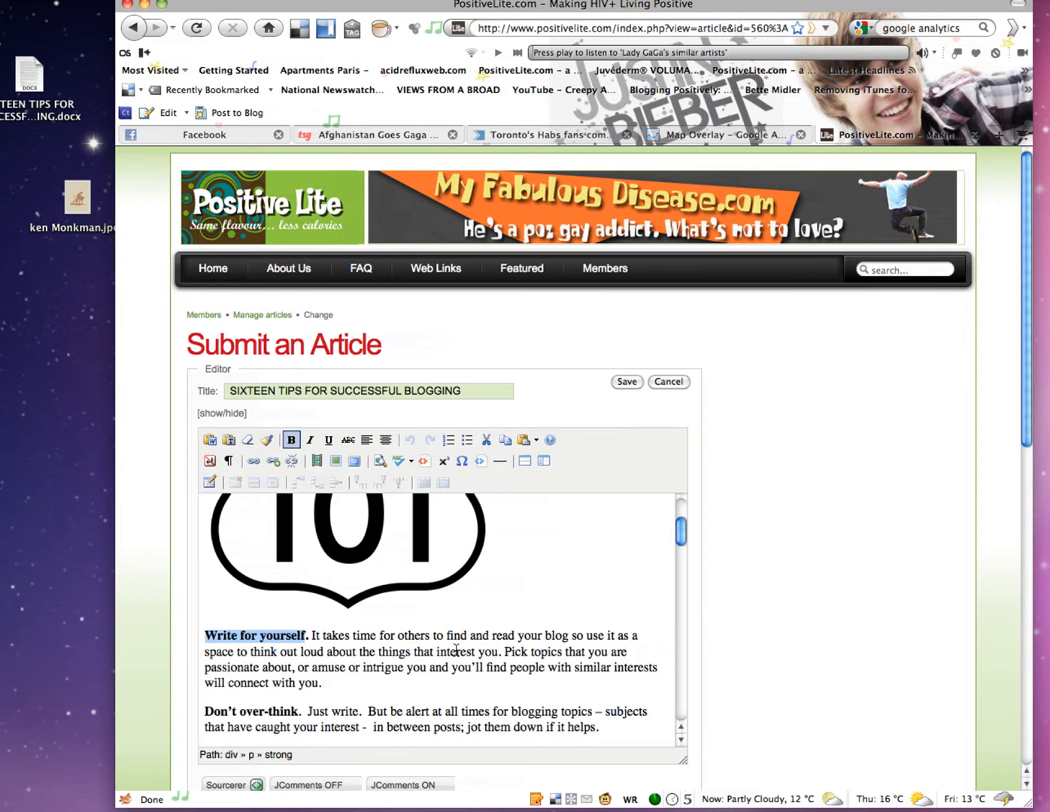
mouse_move(218, 591)
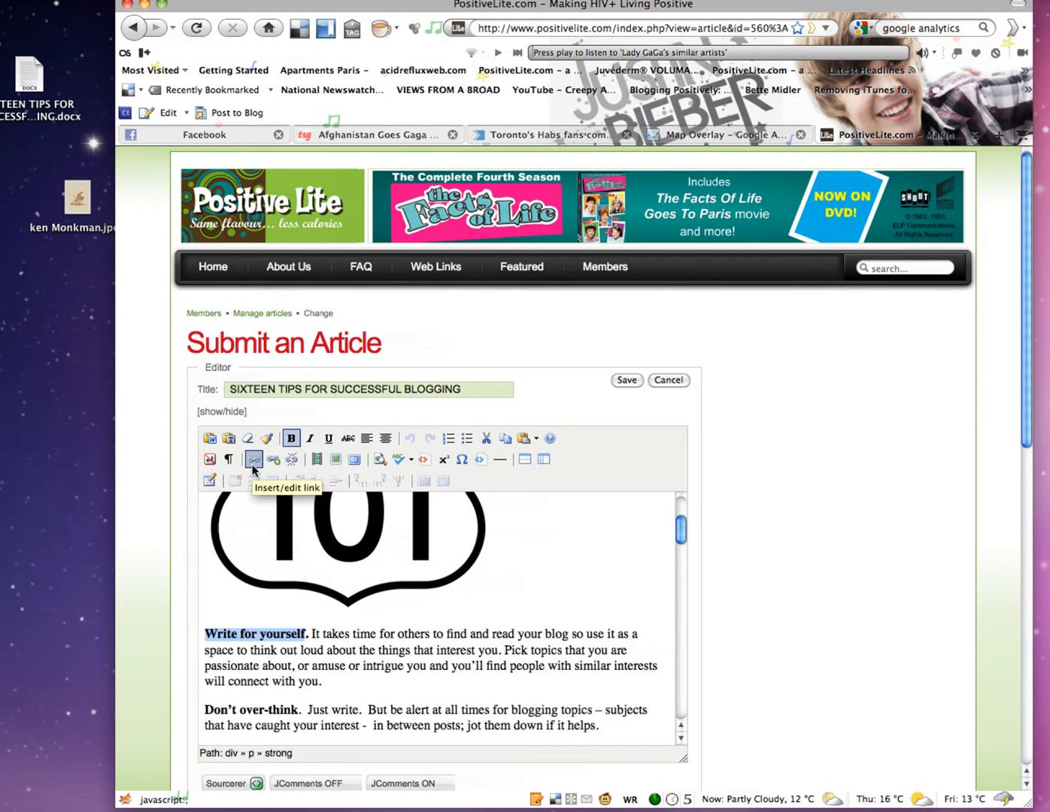
Start inserting a link on the selected bold phrase 'Write for yourself.'.
left_click(254, 459)
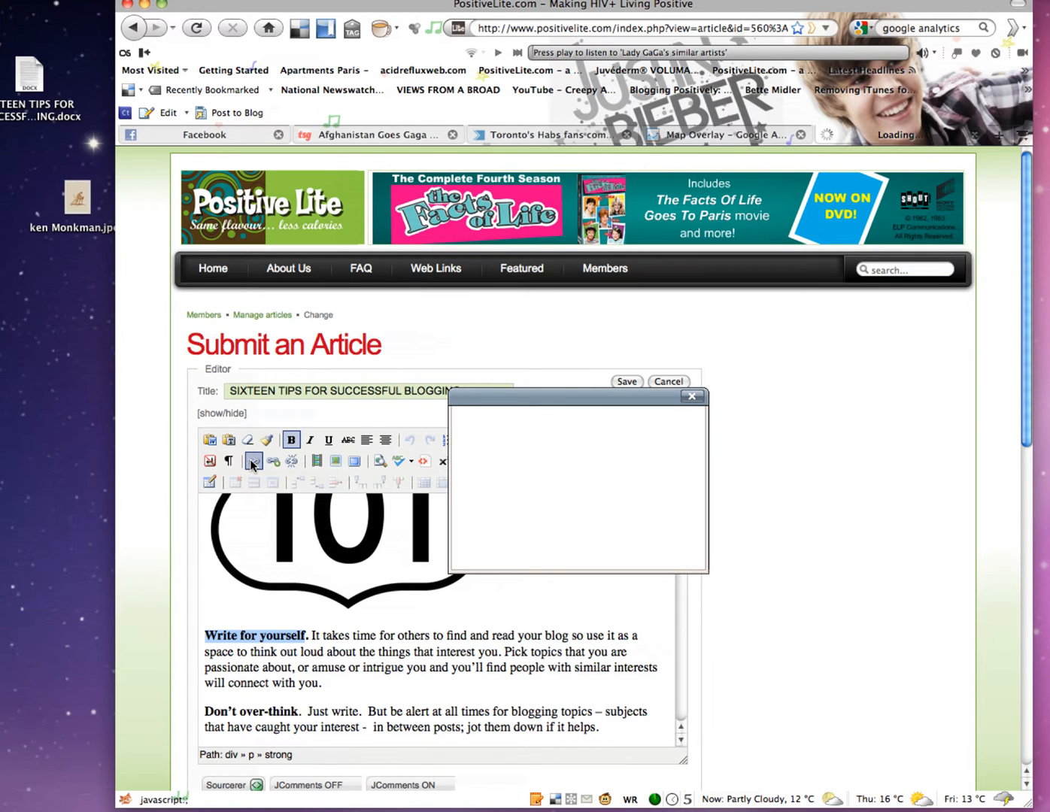
Insert the Habs fans story URL as a new-window link titled 'THE STAR ARTICLE'.
left_click(253, 461)
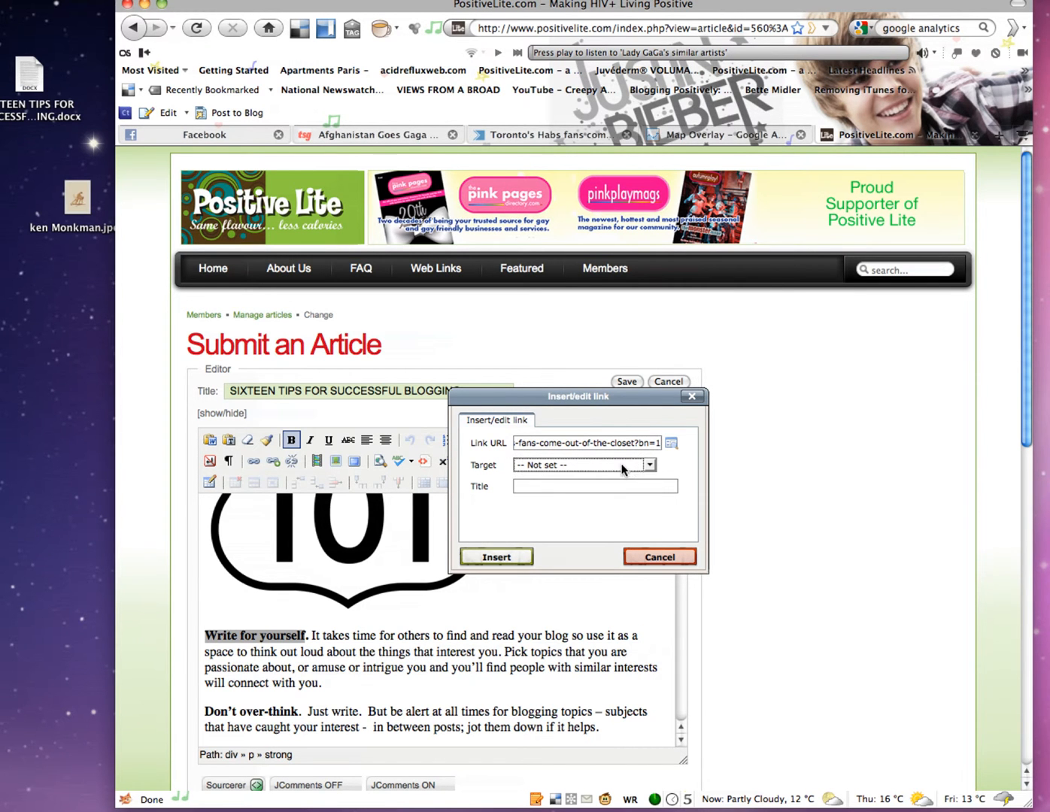
left_click(648, 465)
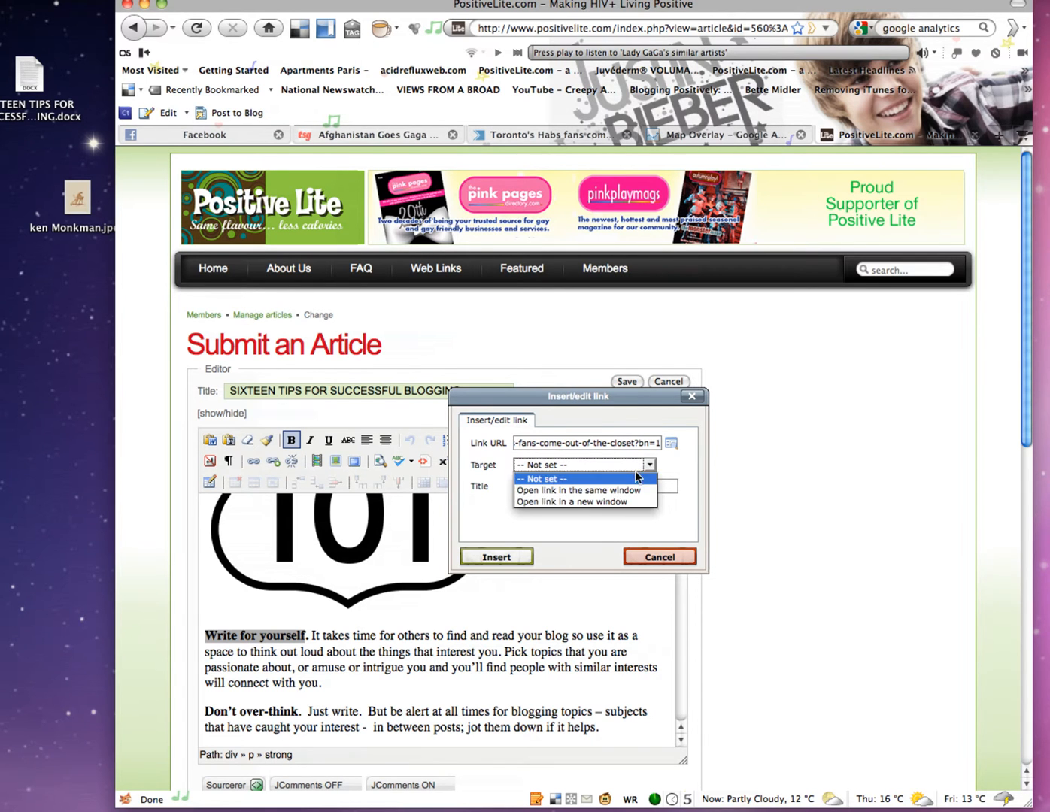
left_click(579, 502)
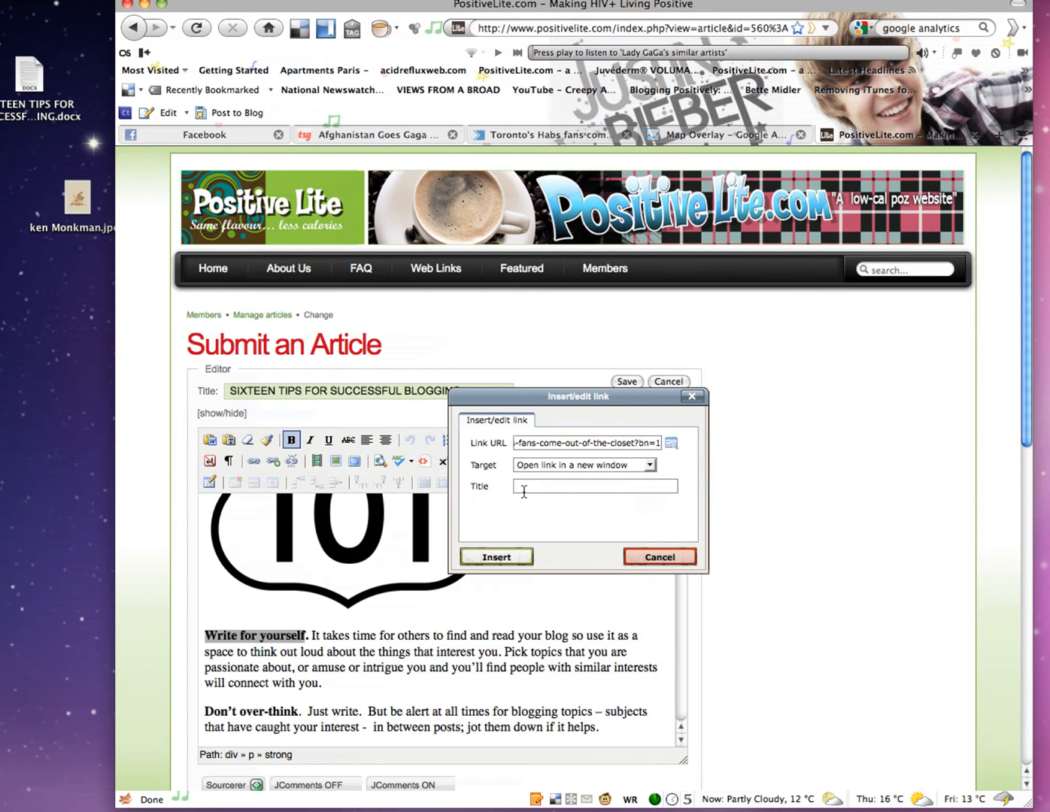
type("tHE")
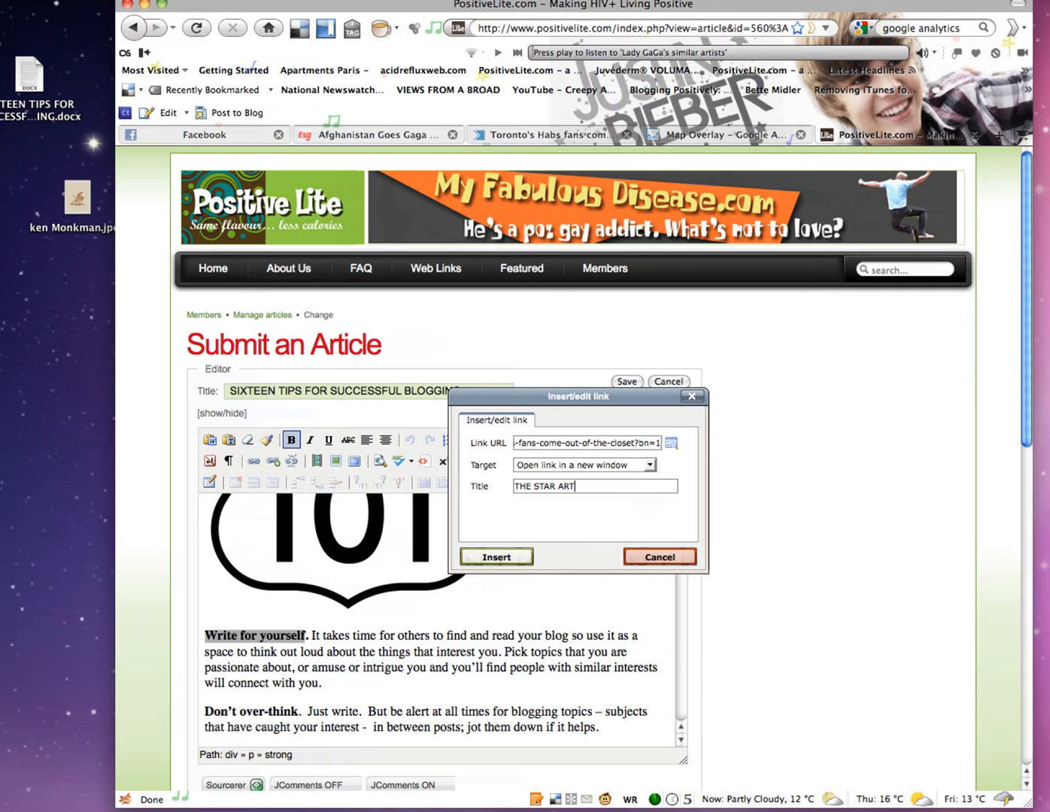
type("ICLE")
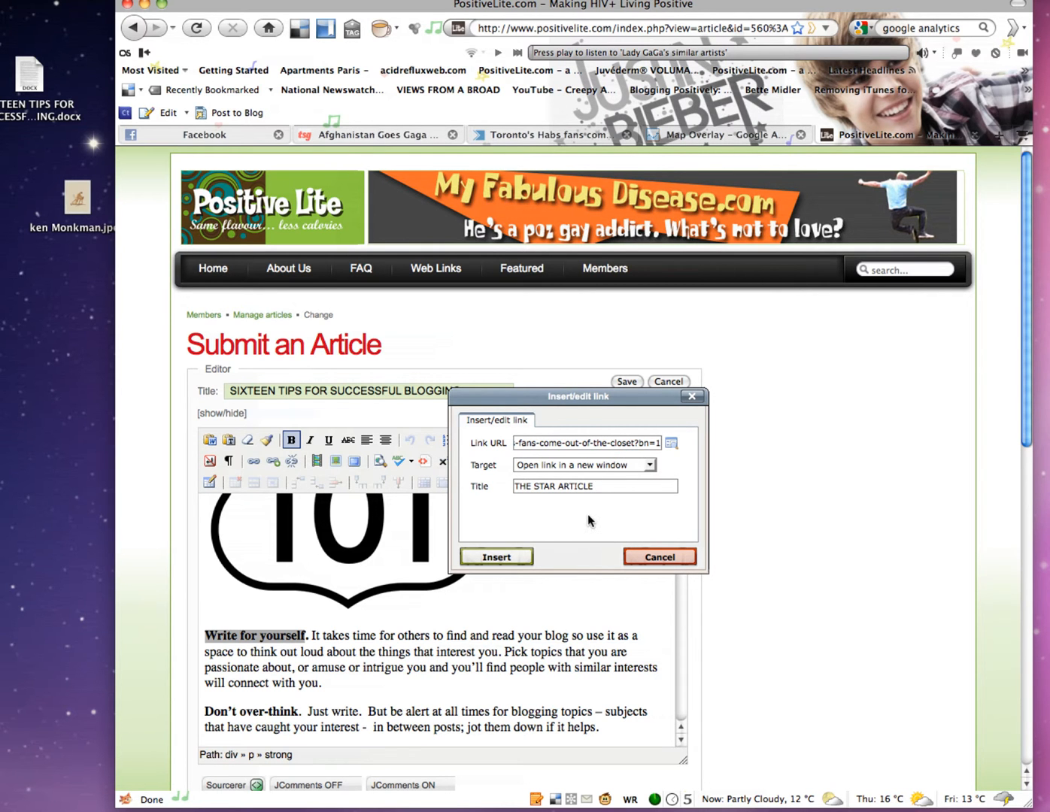
mouse_move(555, 549)
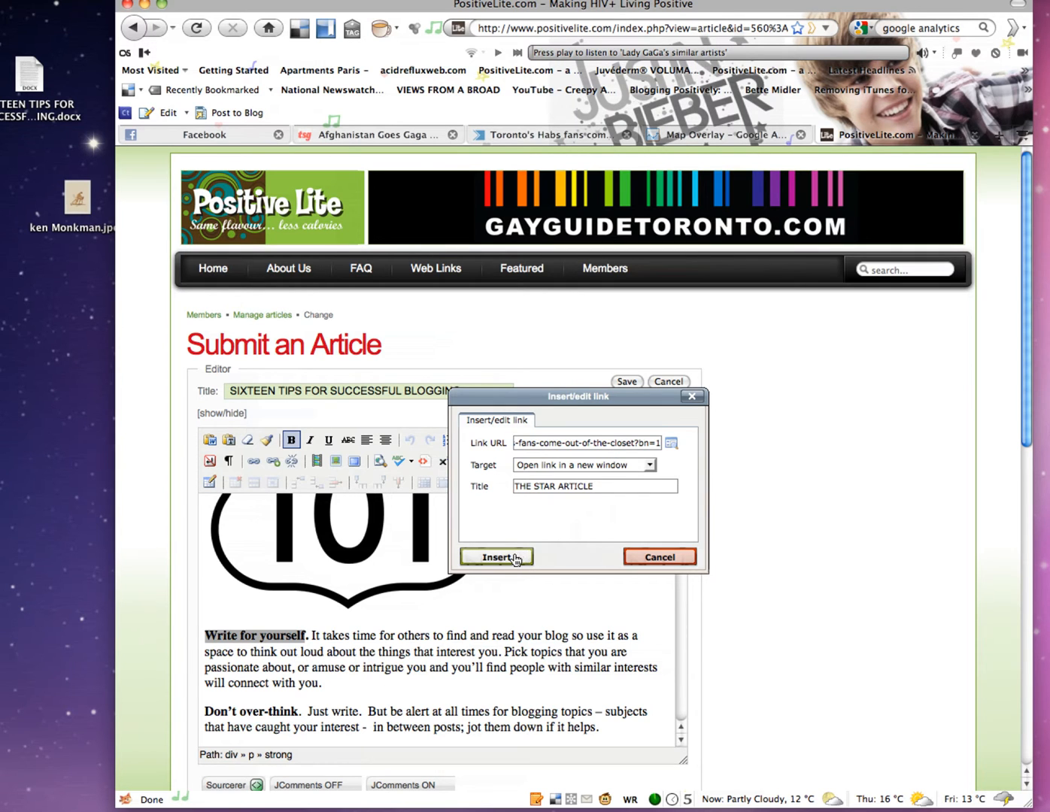
left_click(495, 557)
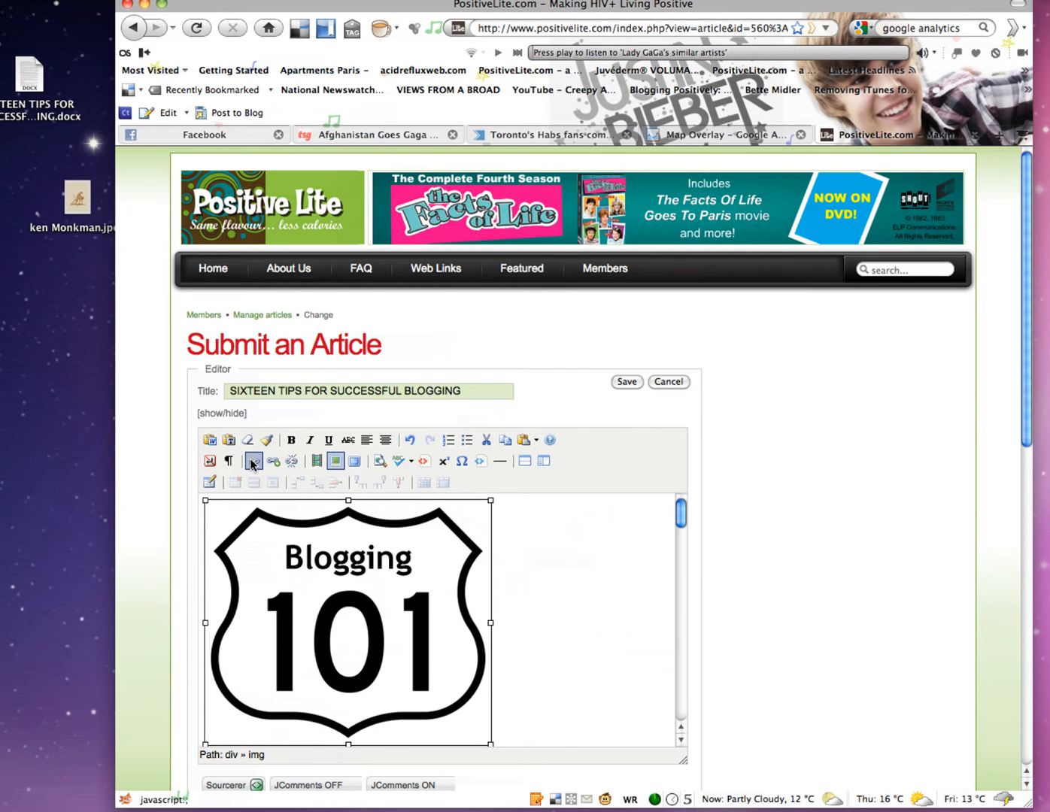
Link the Blogging 101 image to the previously used thestar.com Habs fans story URL.
left_click(254, 461)
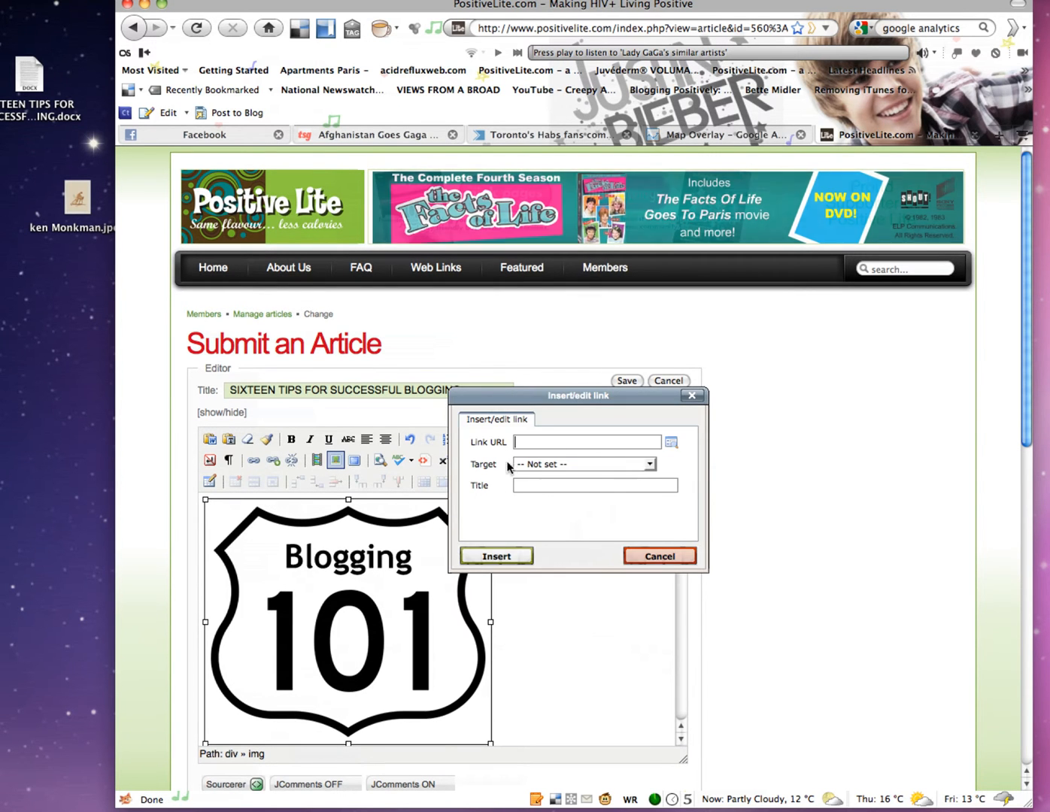
left_click(587, 442)
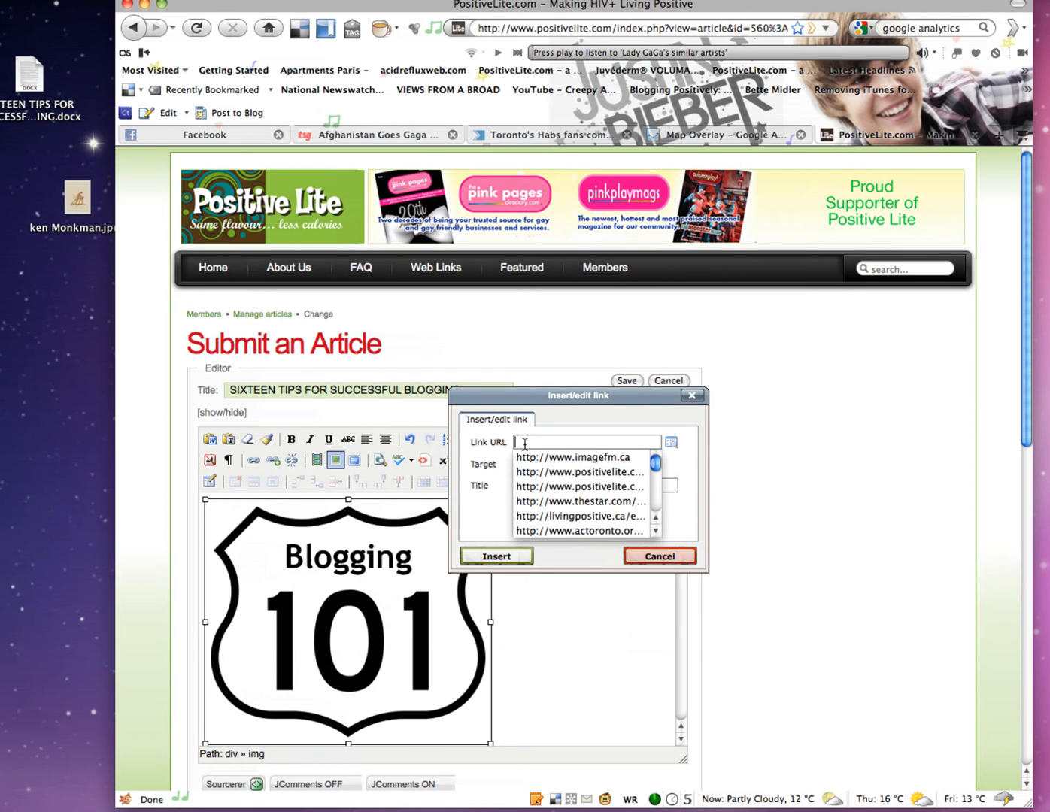
left_click(575, 472)
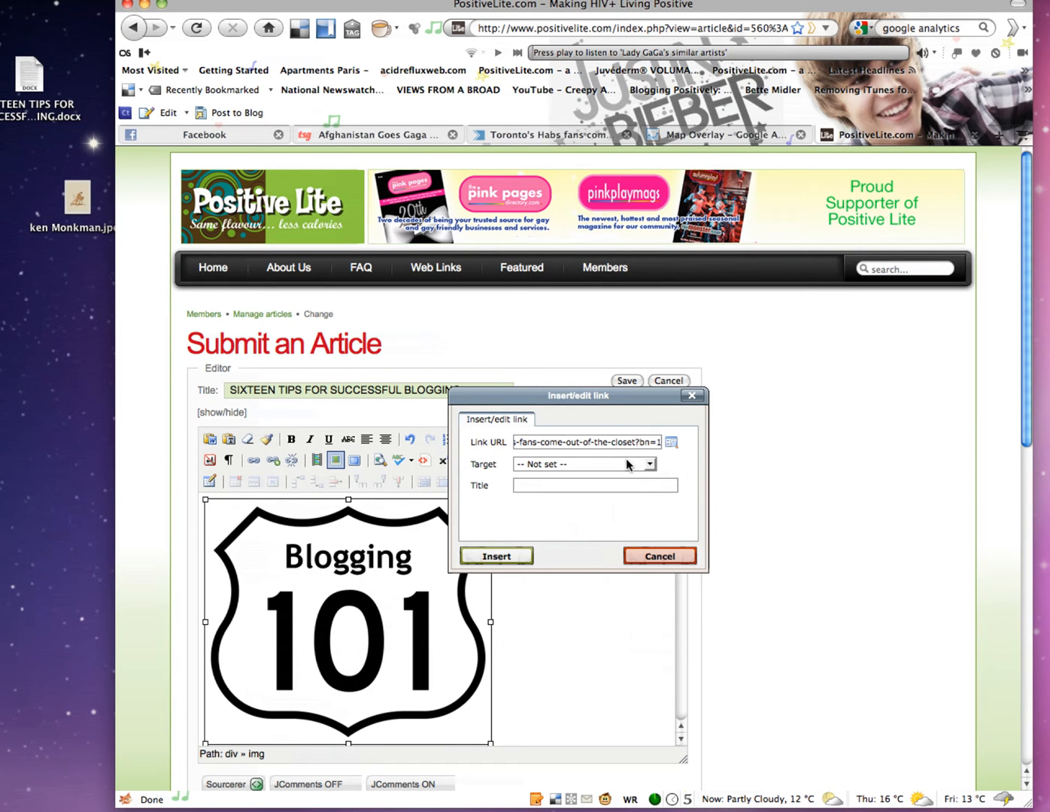
left_click(582, 464)
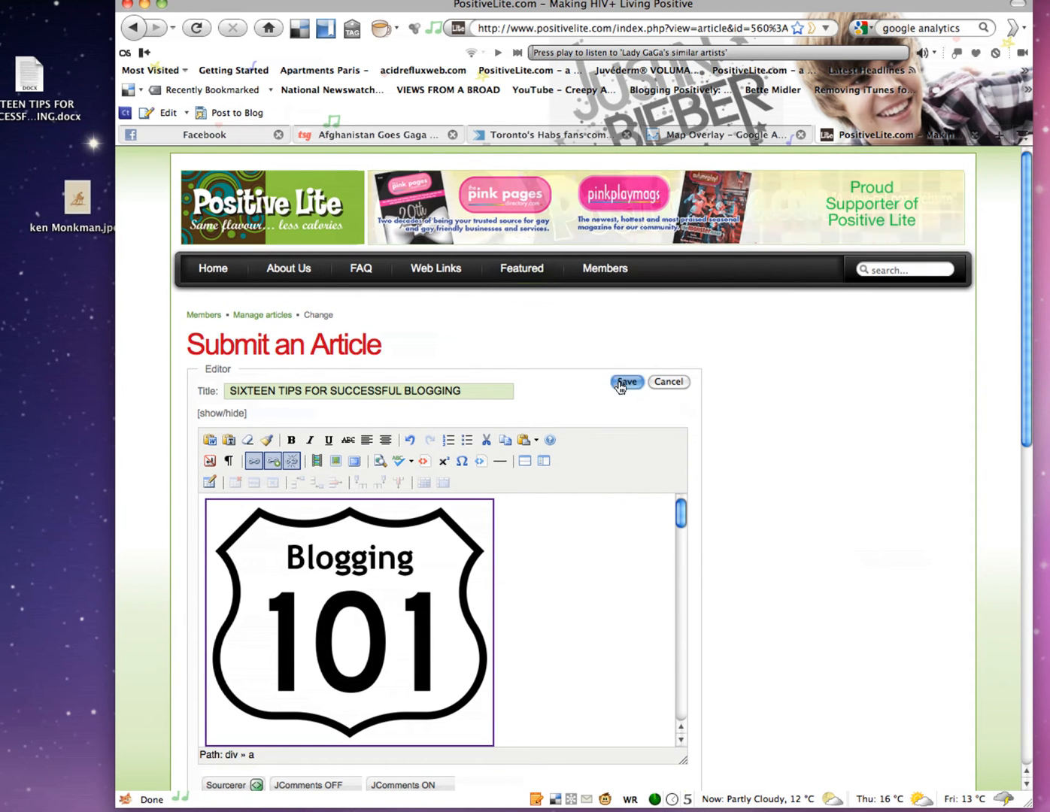
Save 'Sixteen Tips for Successful Blogging' and toggle it to Published in Manage articles.
left_click(626, 383)
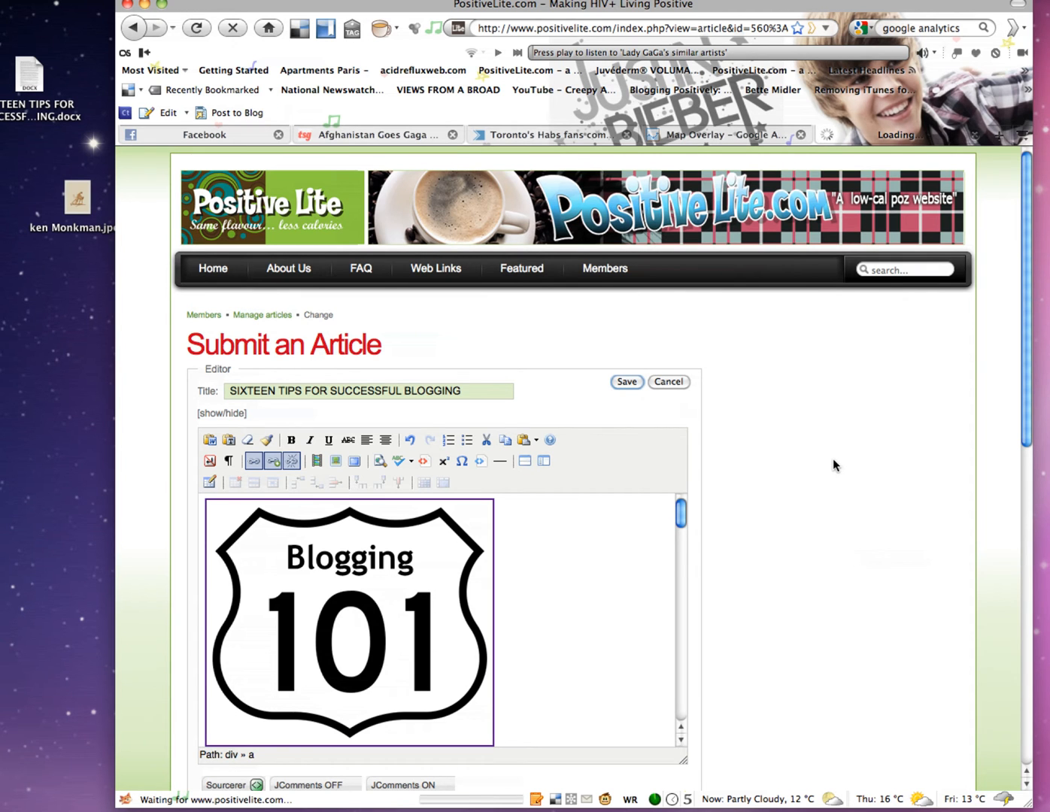
left_click(627, 383)
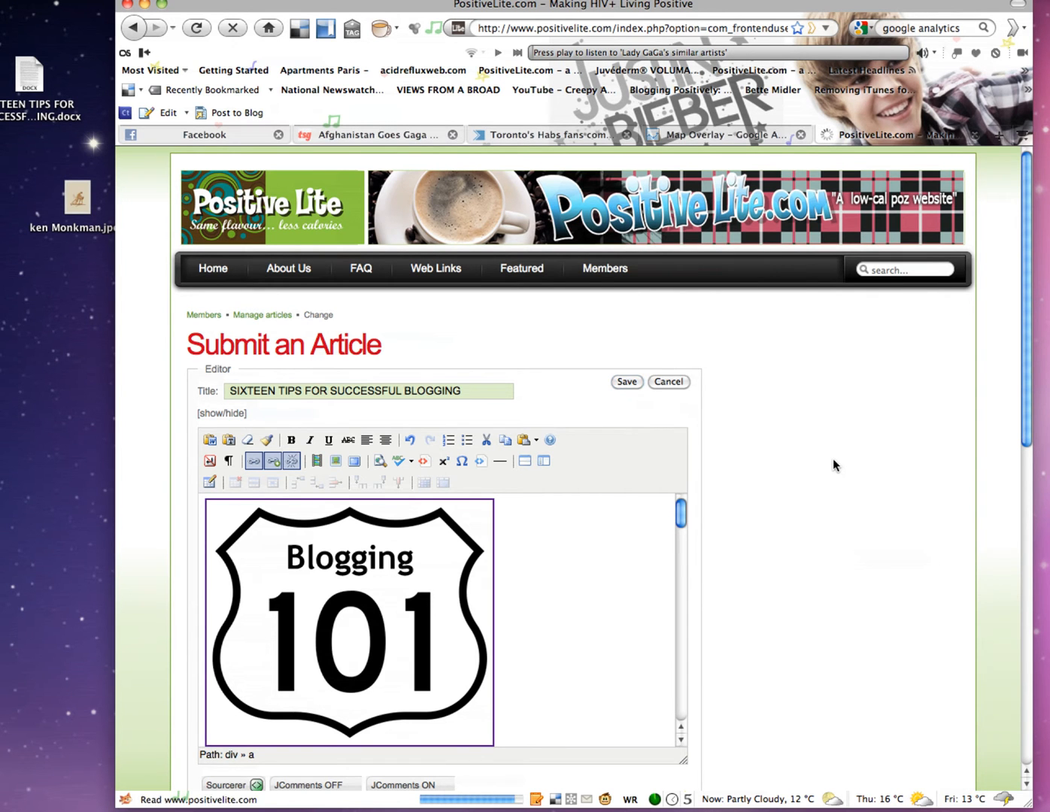
left_click(626, 382)
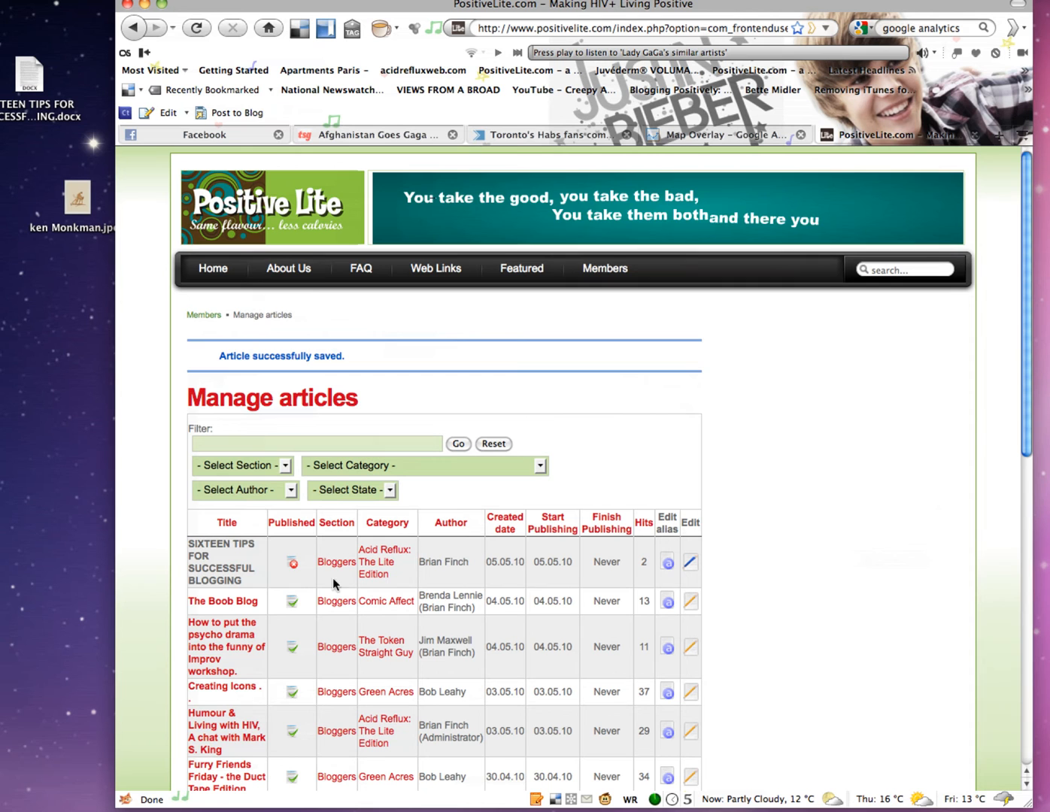
left_click(292, 562)
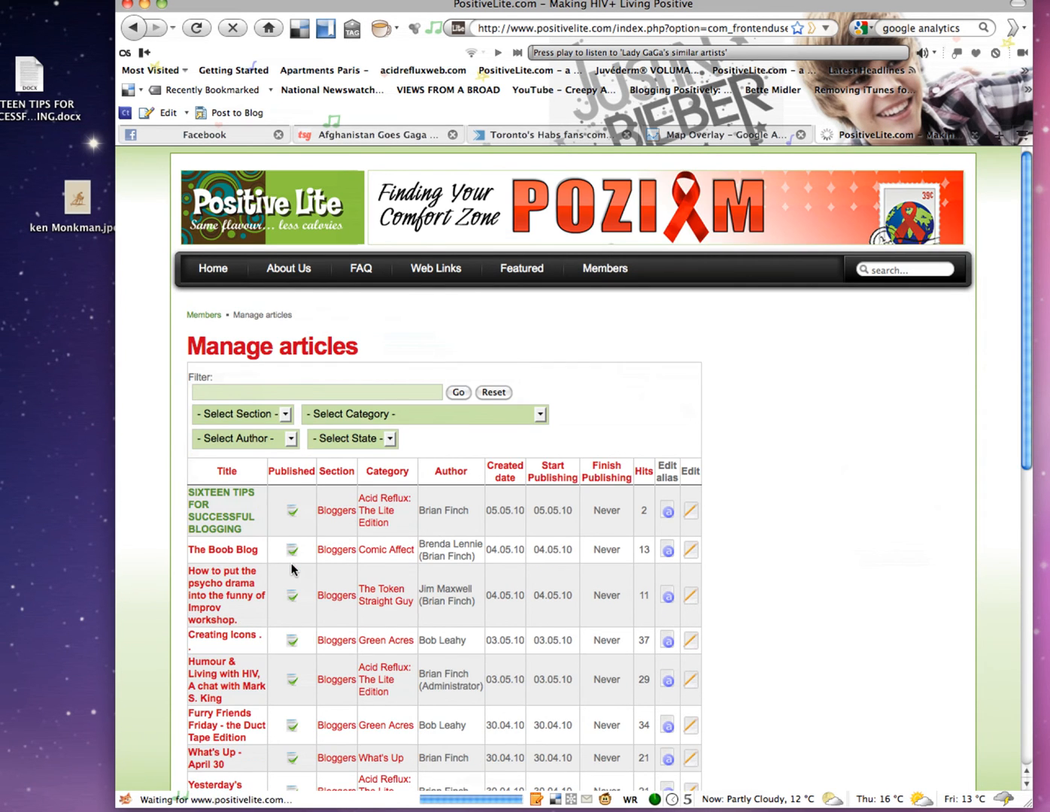
left_click(222, 504)
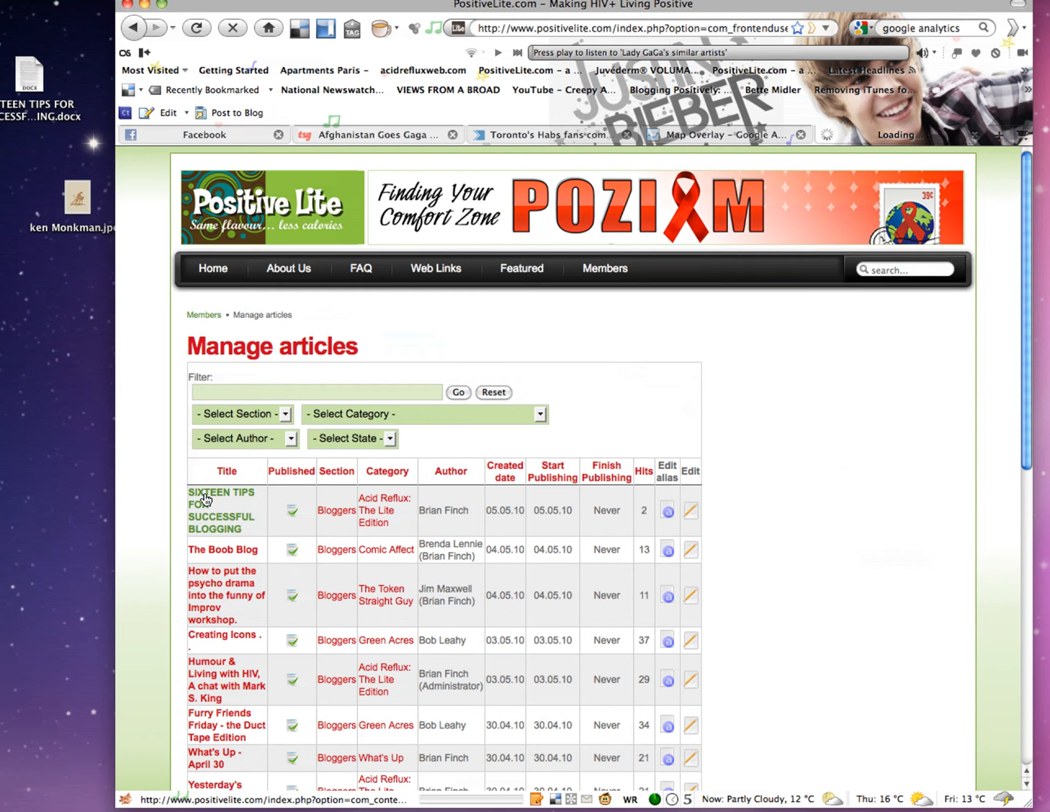
Open the live SIXTEEN TIPS article page and scroll down to the Blogging 101 image.
left_click(221, 511)
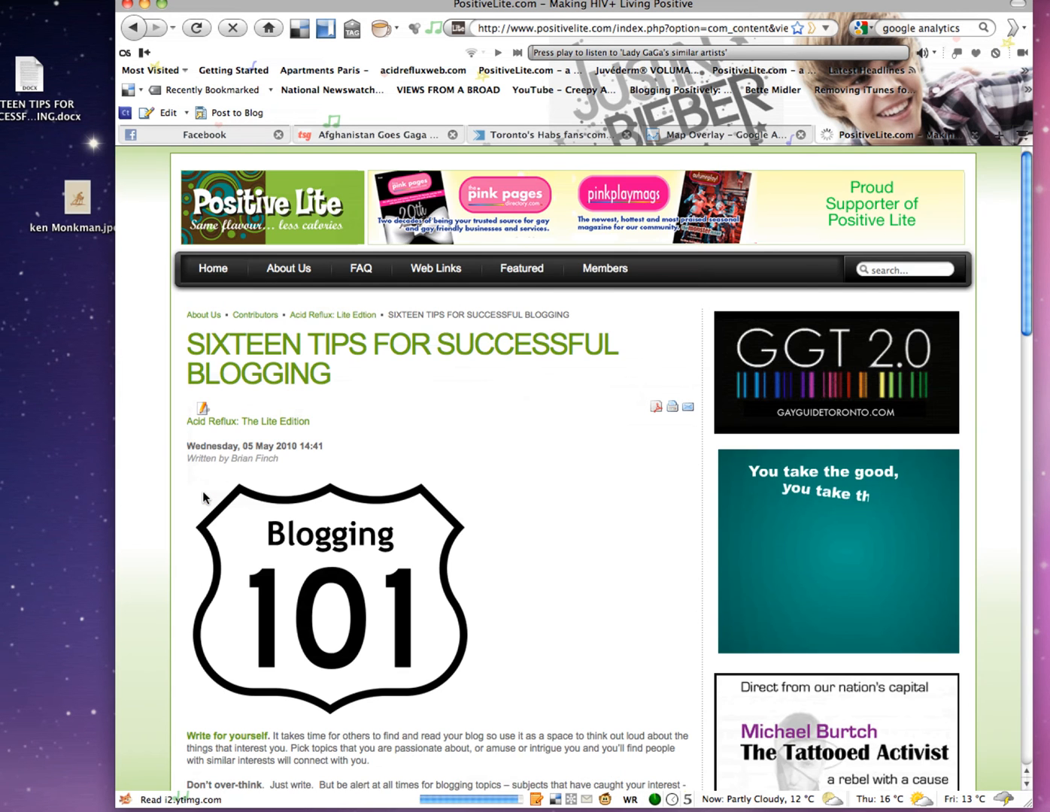
scroll("down", 3)
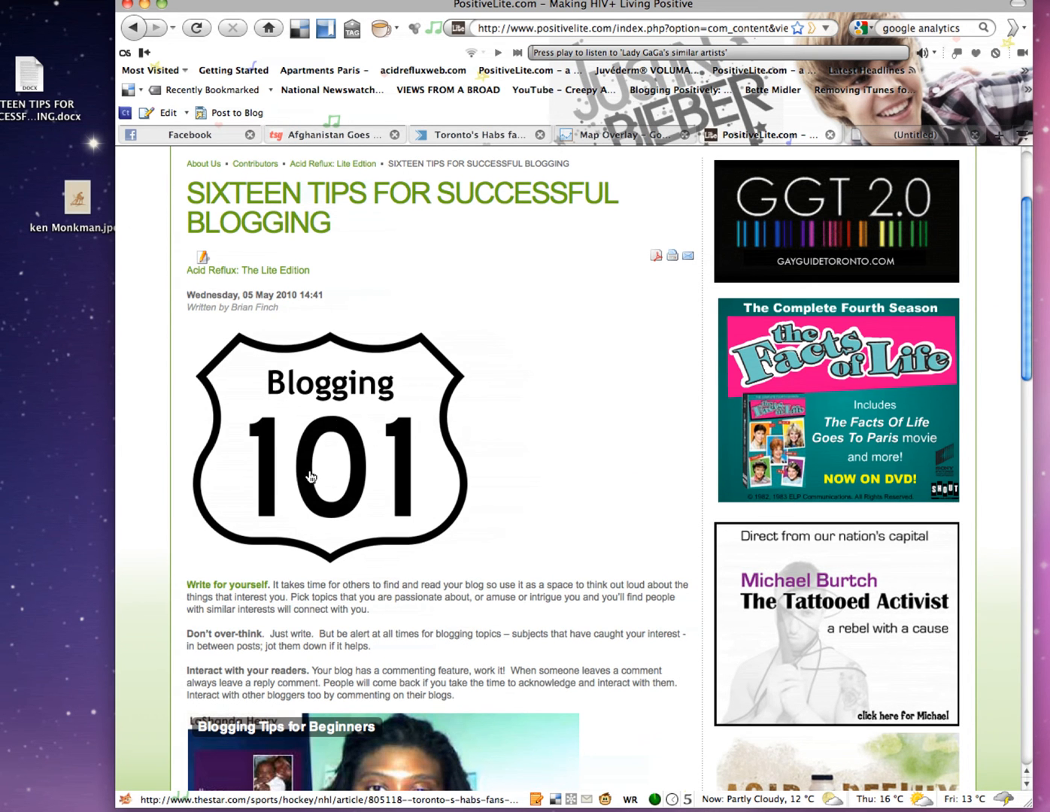
mouse_move(263, 489)
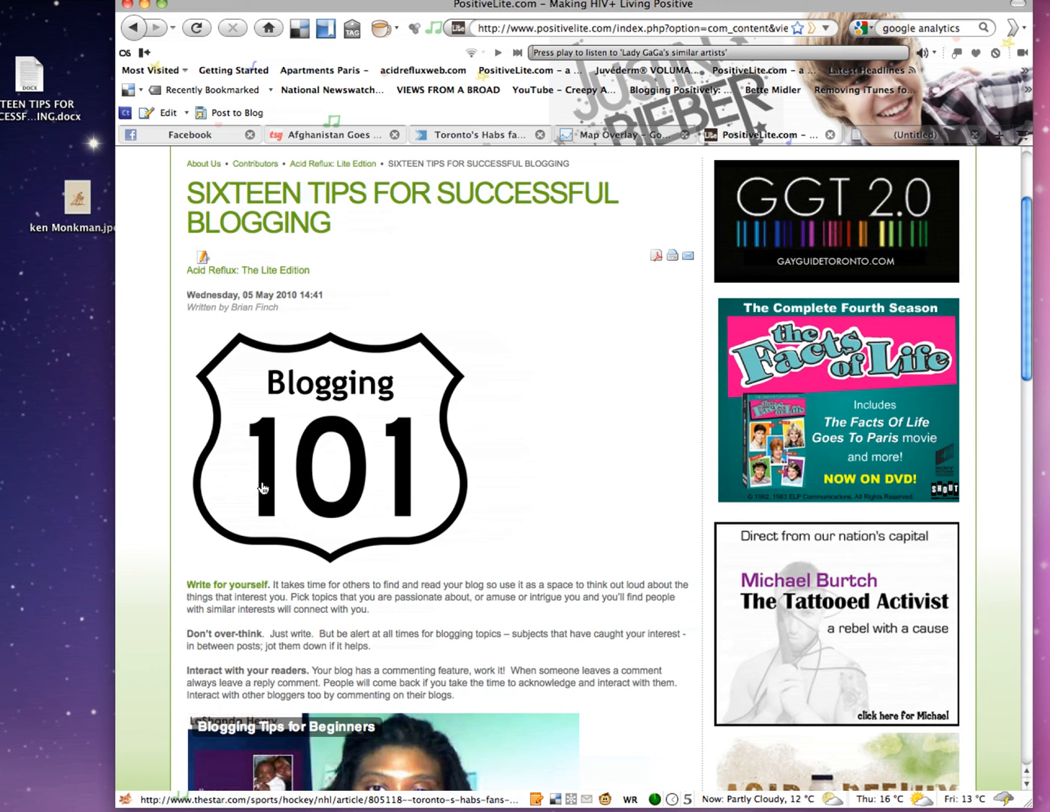